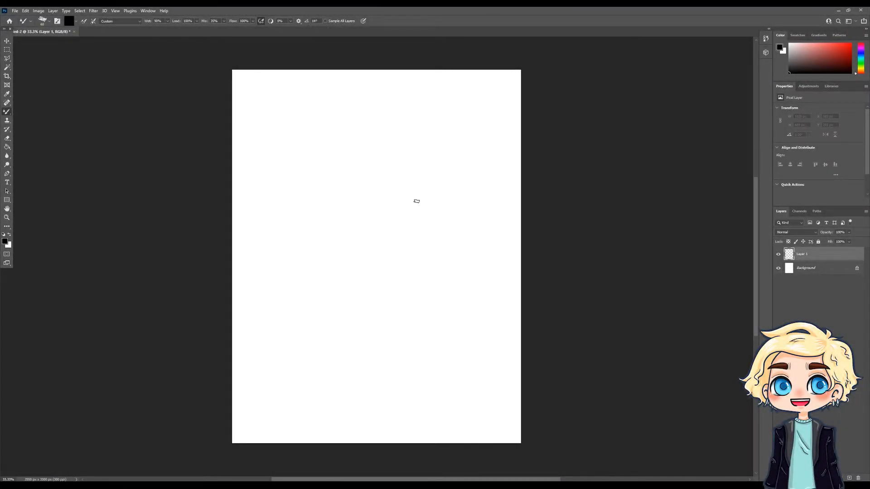
pyautogui.moveTo(365, 157)
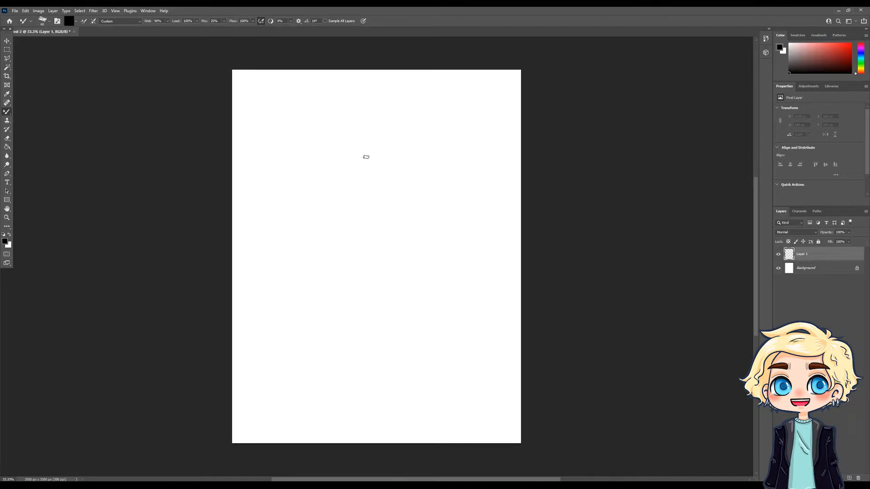
pyautogui.moveTo(363, 162)
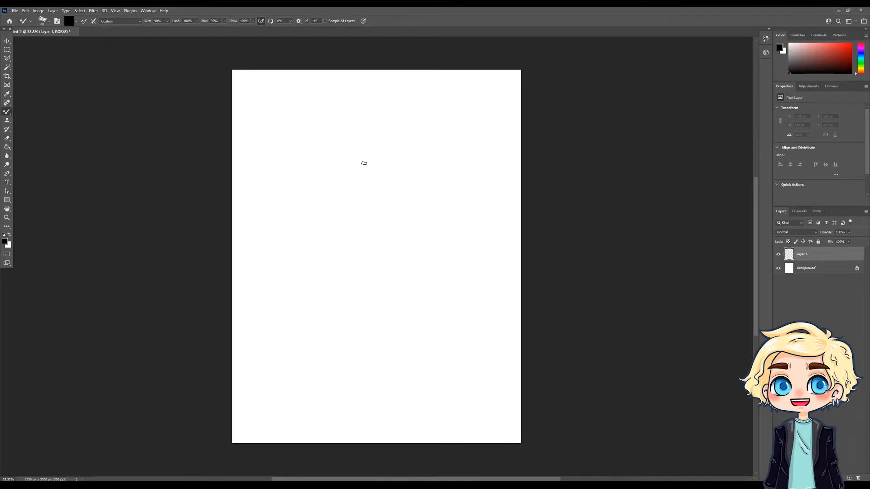
pyautogui.moveTo(374, 164)
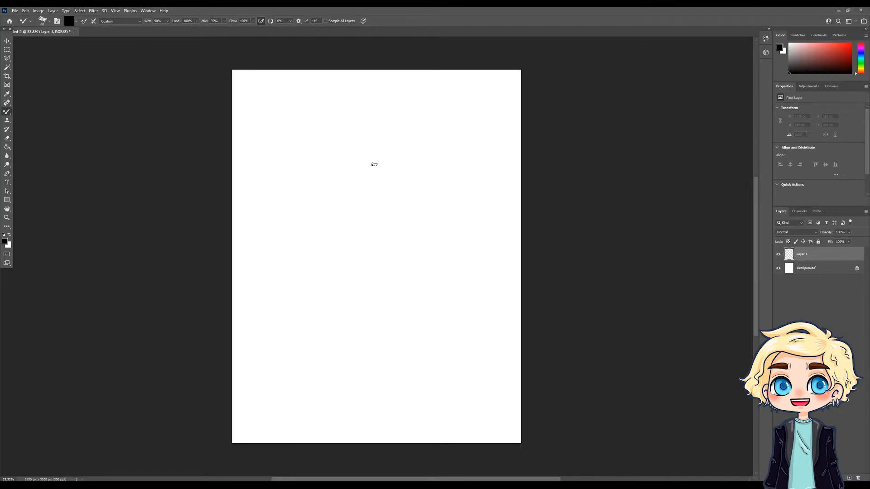
pyautogui.moveTo(382, 161)
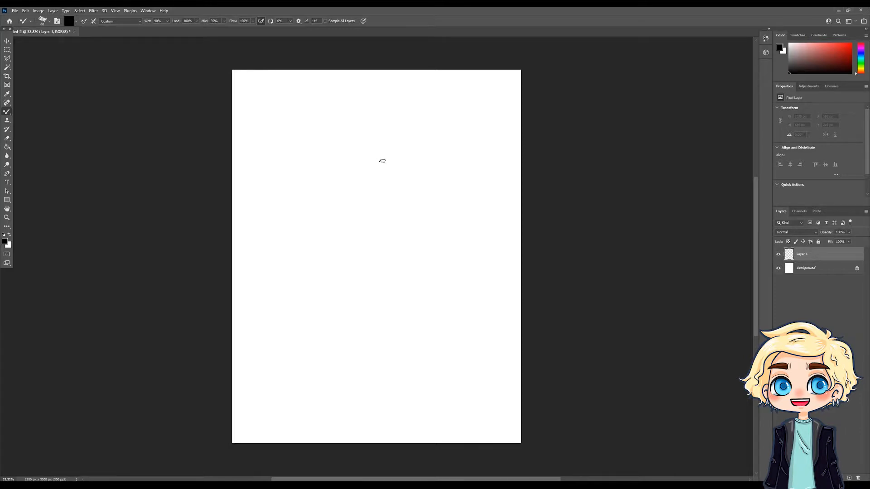
pyautogui.moveTo(382, 157)
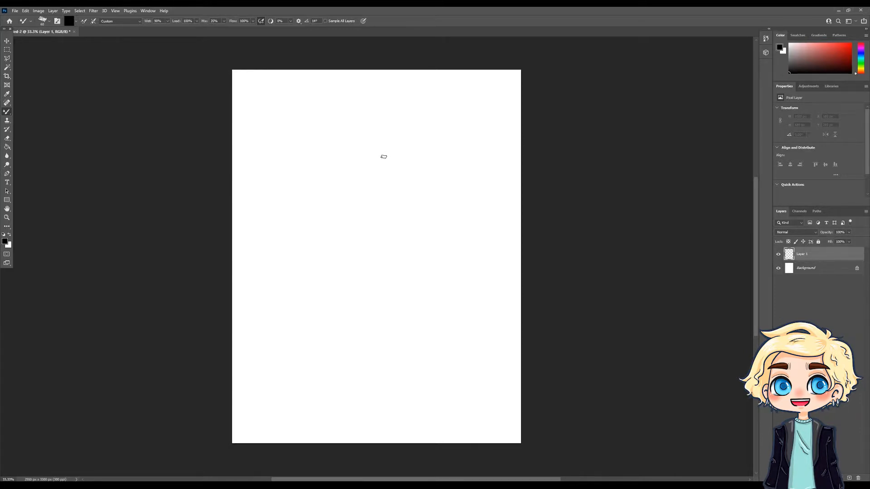
pyautogui.moveTo(365, 155)
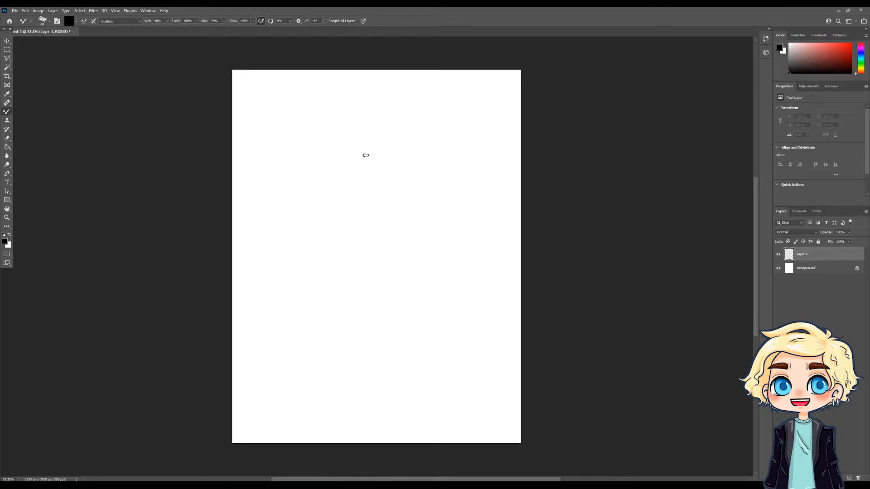
pyautogui.moveTo(359, 150)
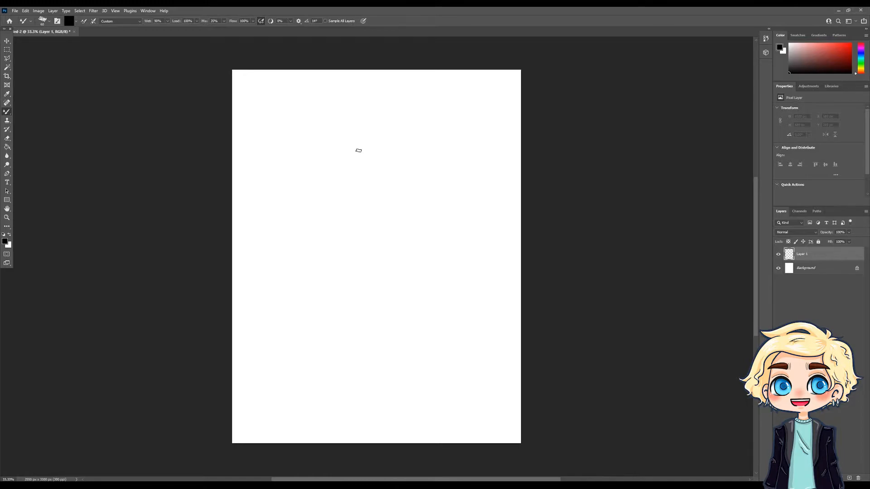
pyautogui.moveTo(350, 136)
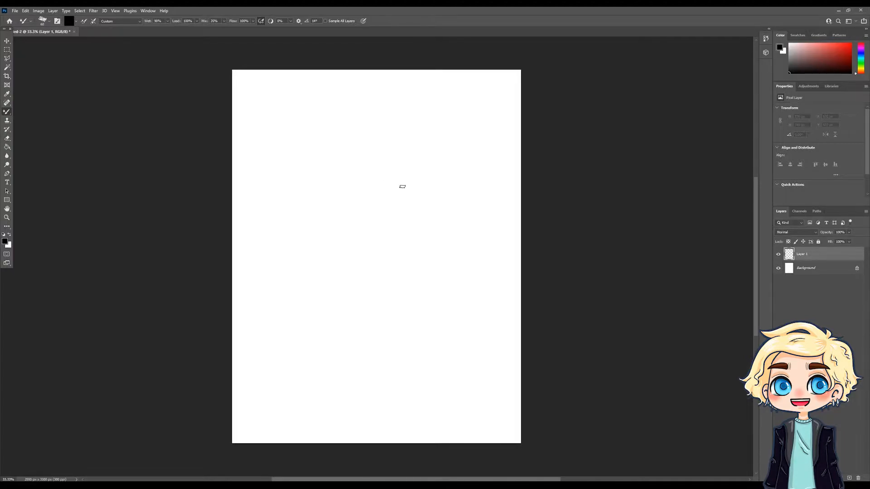
pyautogui.moveTo(423, 200)
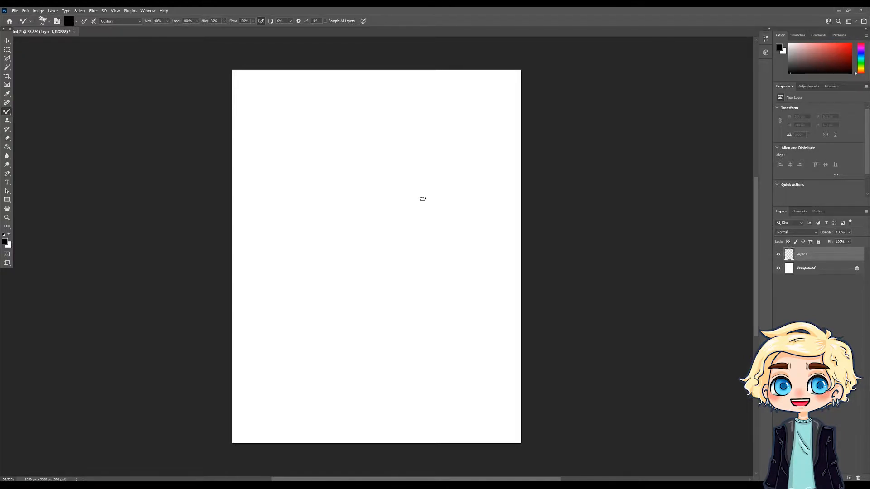
pyautogui.moveTo(425, 201)
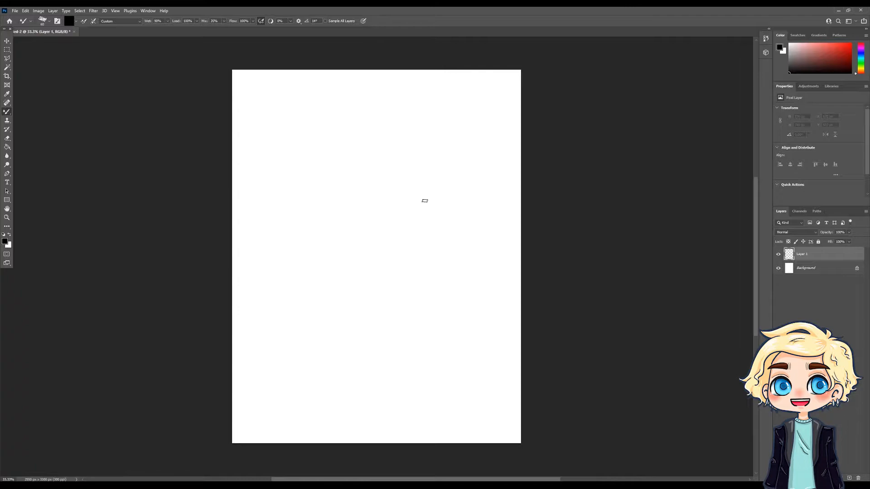
pyautogui.moveTo(402, 142)
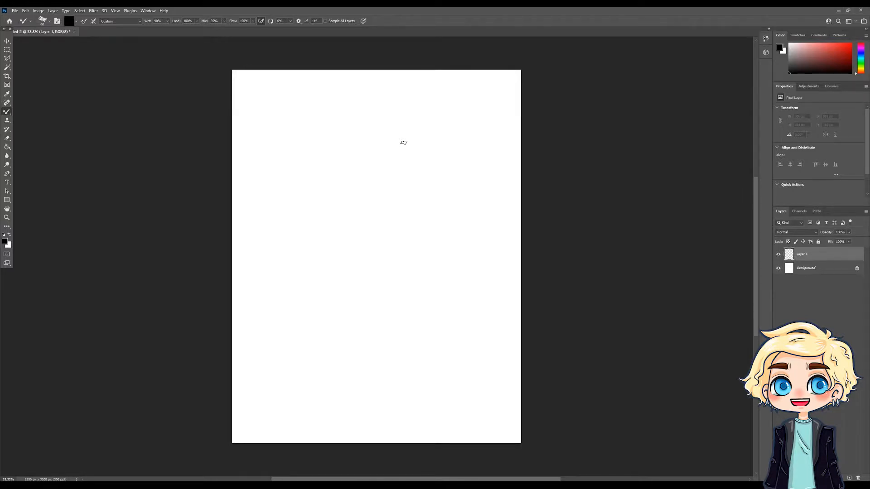
pyautogui.moveTo(356, 156)
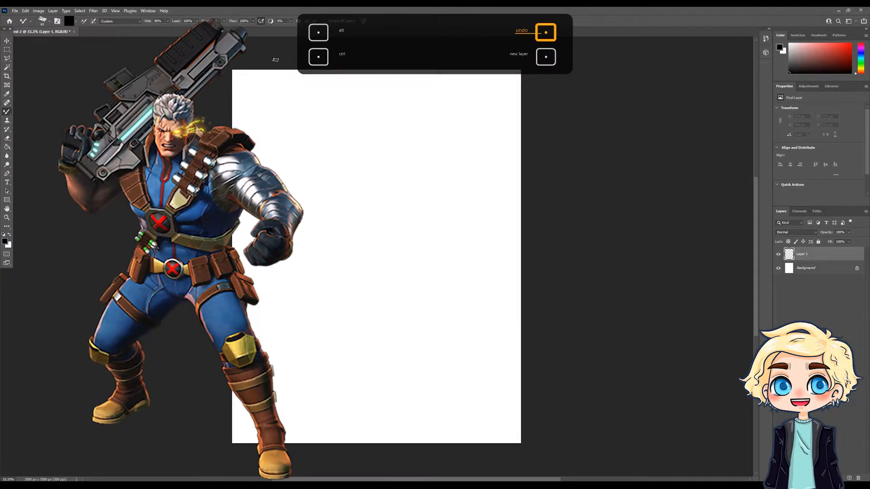
# Step: Write the prompt words Cute, Pastel, Monotone, Pinkhair, nurse and marquee-select the list
pyautogui.moveTo(311, 91); pyautogui.dragTo(272, 144)
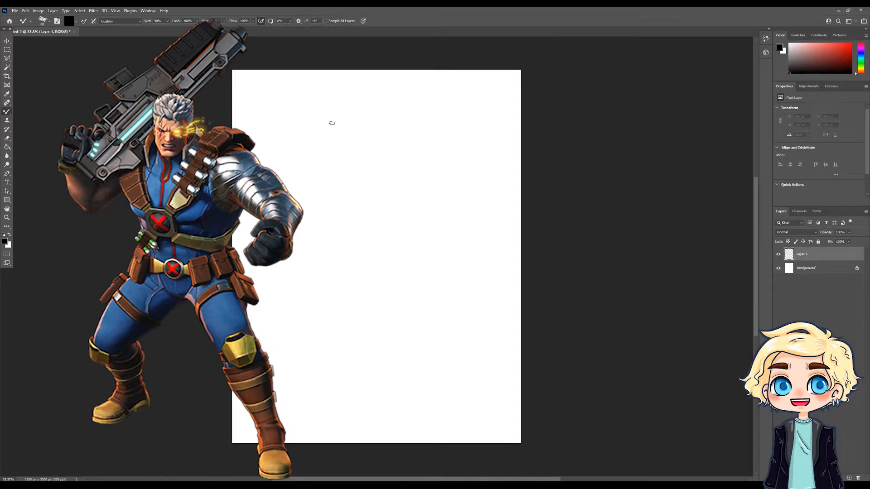
pyautogui.moveTo(360, 138)
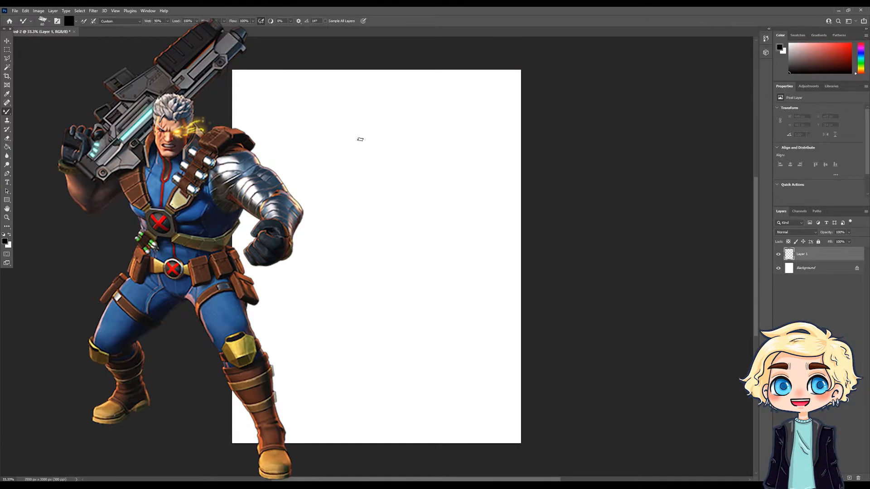
pyautogui.moveTo(399, 134)
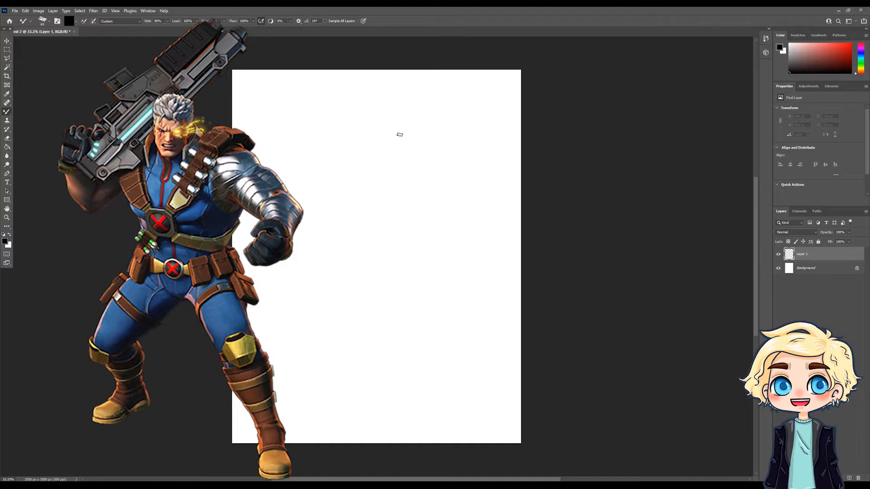
pyautogui.moveTo(376, 144)
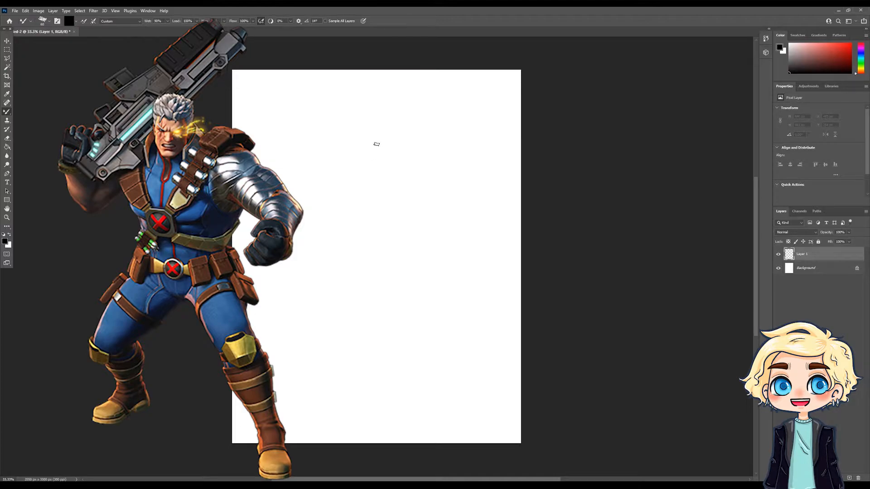
pyautogui.moveTo(382, 152)
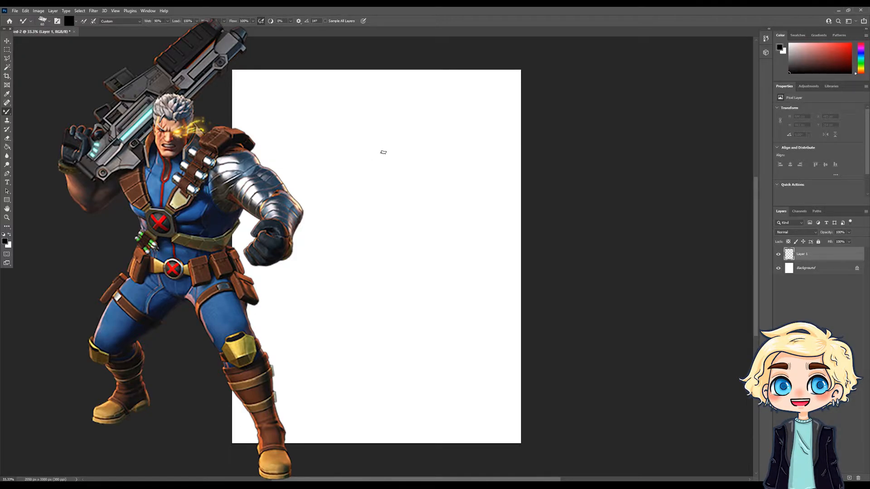
pyautogui.moveTo(310, 119)
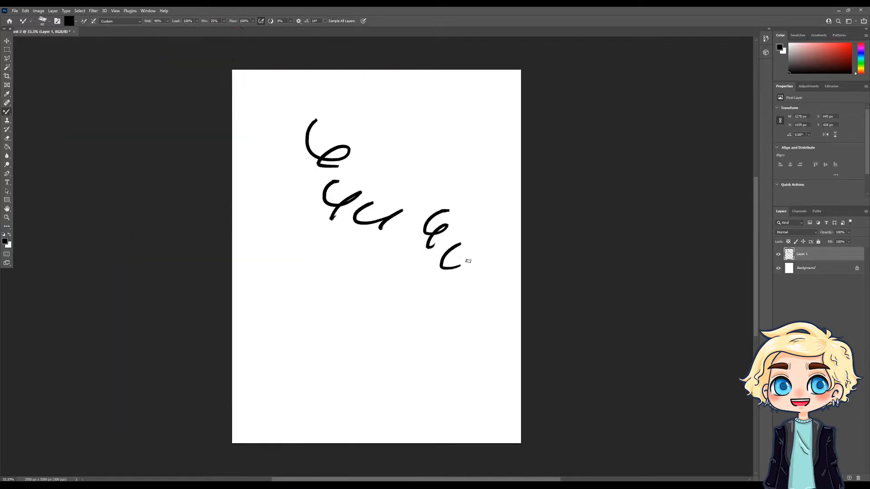
pyautogui.click(261, 63)
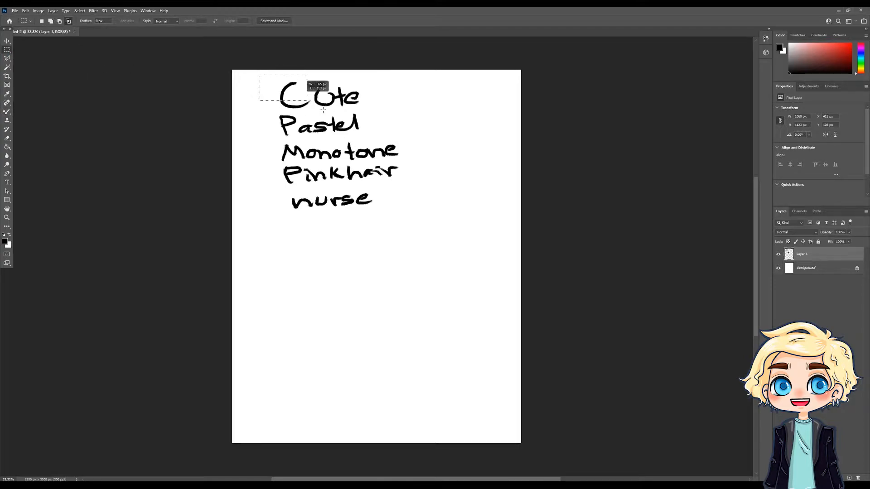
# Step: Scale the prompt list down, tuck it into the top-left corner and commit the transform
pyautogui.click(7, 42)
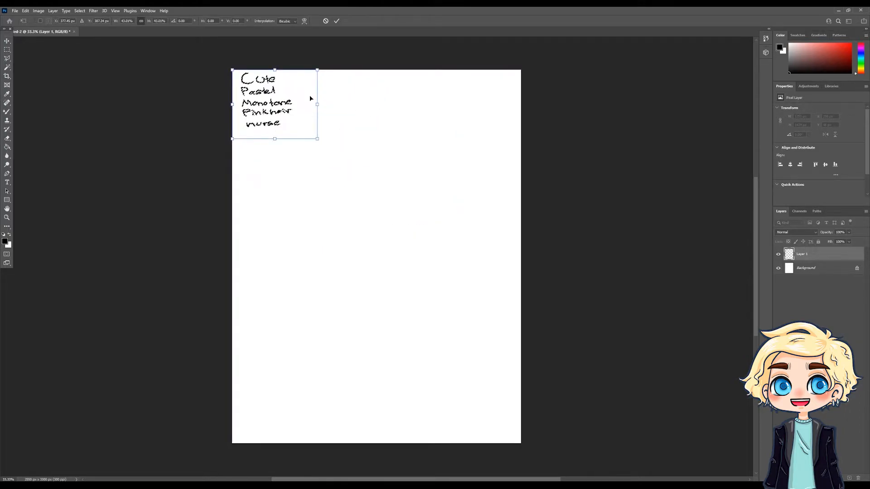
pyautogui.click(335, 21)
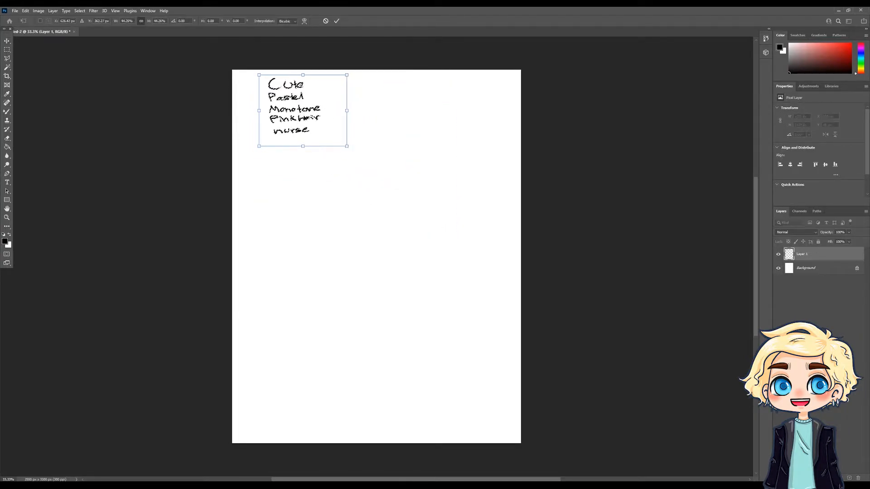
pyautogui.click(337, 21)
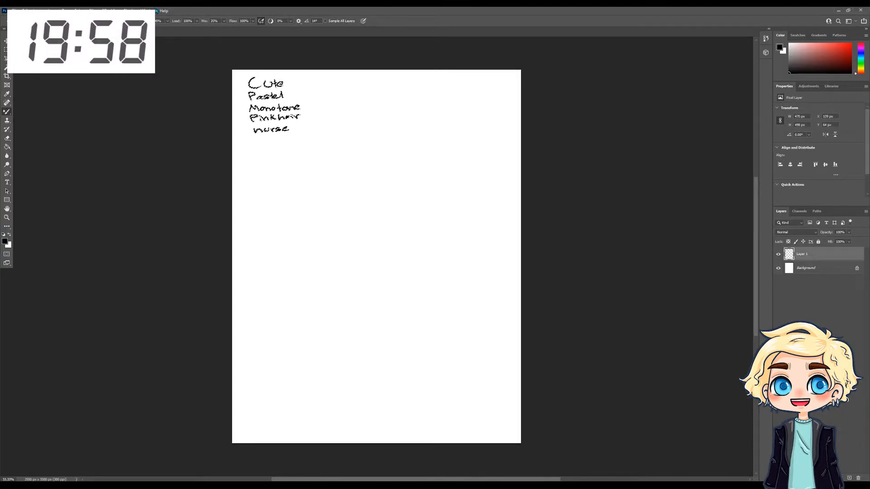
# Step: Undo the first oval head attempt, leaving a single curved head stroke below the list
pyautogui.click(97, 10)
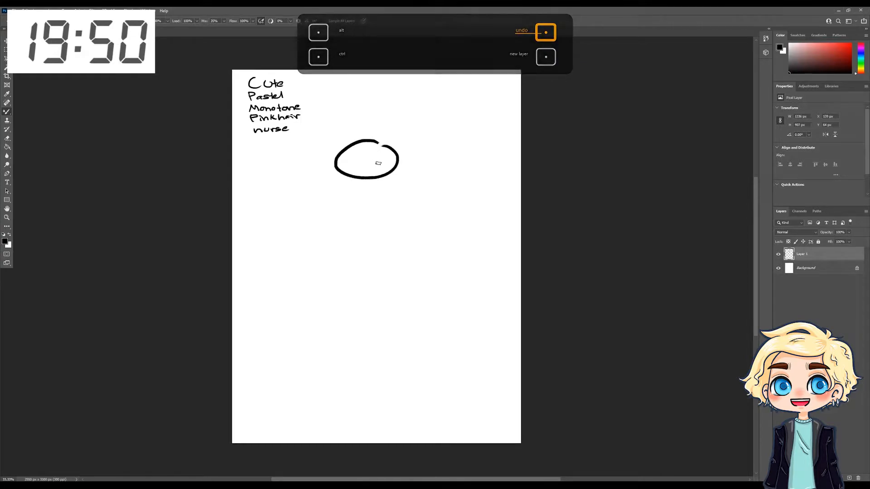
pyautogui.press('ctrl+z')
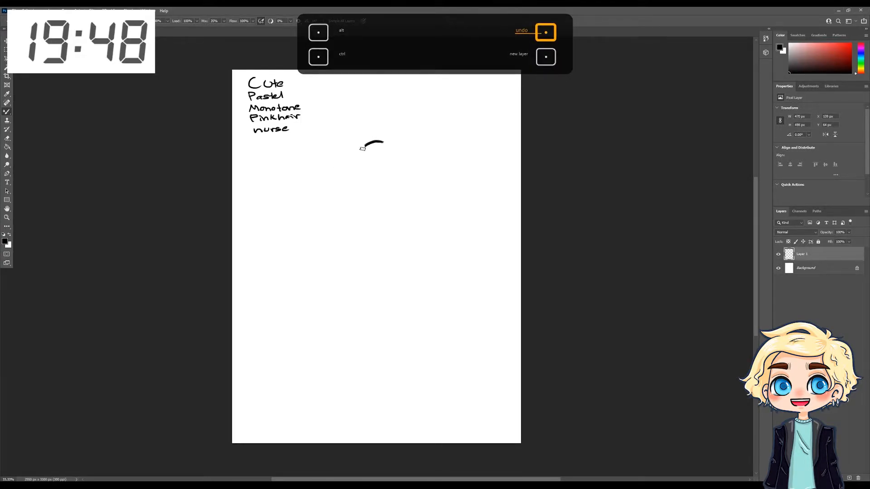
pyautogui.press('ctrl+z')
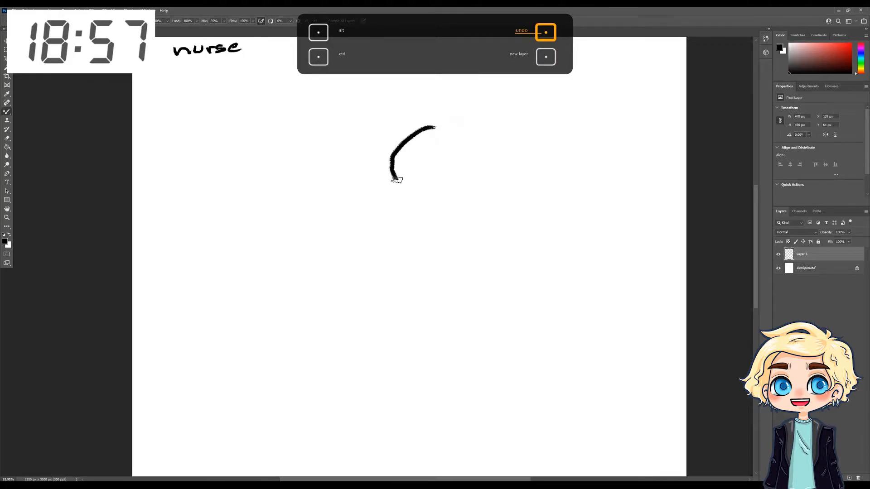
pyautogui.moveTo(394, 177); pyautogui.dragTo(397, 194)
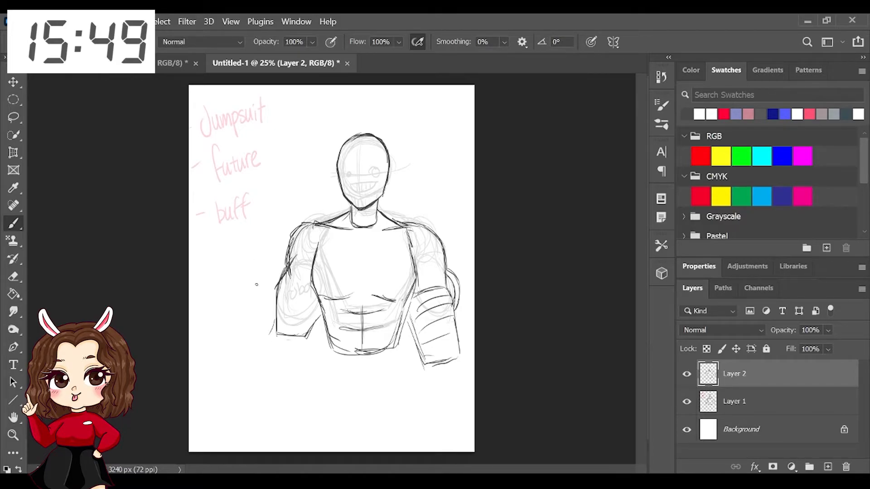
# Step: Erase stray sketch lines beside the left arm with the Eraser
pyautogui.click(14, 277)
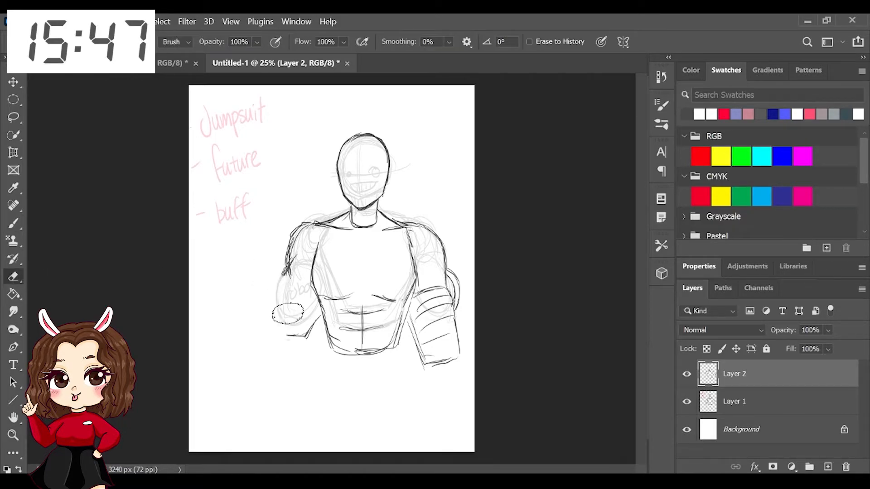
pyautogui.click(14, 223)
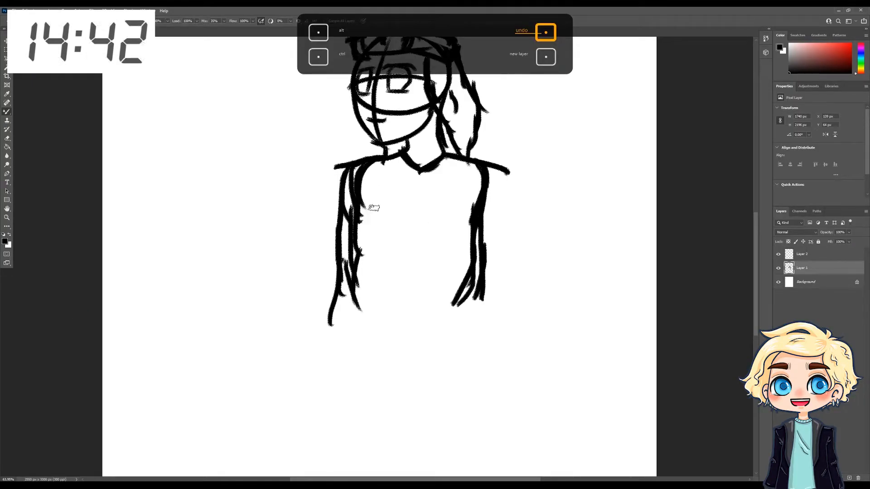
# Step: Ink a dark red outline stroke along the figure's face and neck on Layer 3
pyautogui.moveTo(366, 220); pyautogui.dragTo(397, 214)
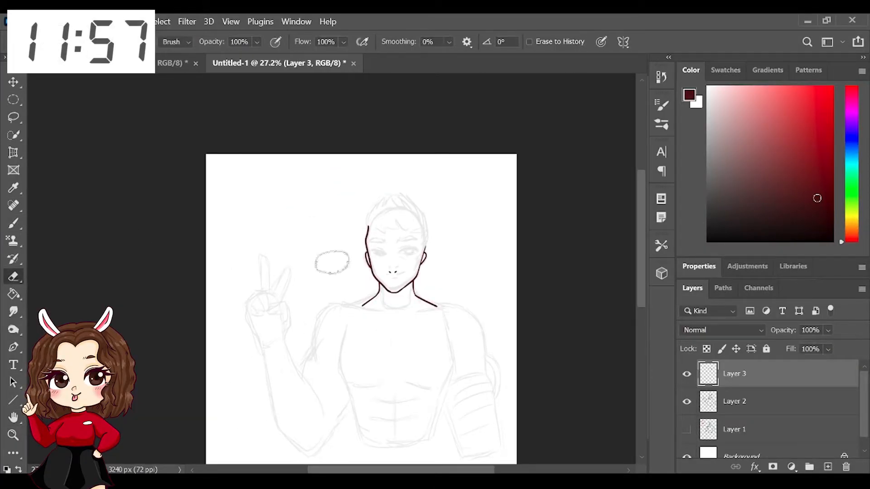
# Step: Delete the sketch layers, leaving only Layer 3 line art above the background
pyautogui.scroll(3)
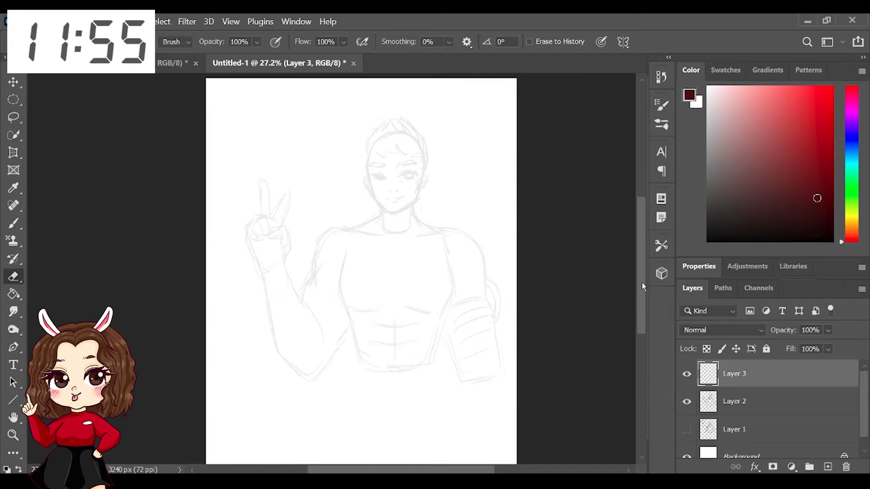
pyautogui.click(735, 402)
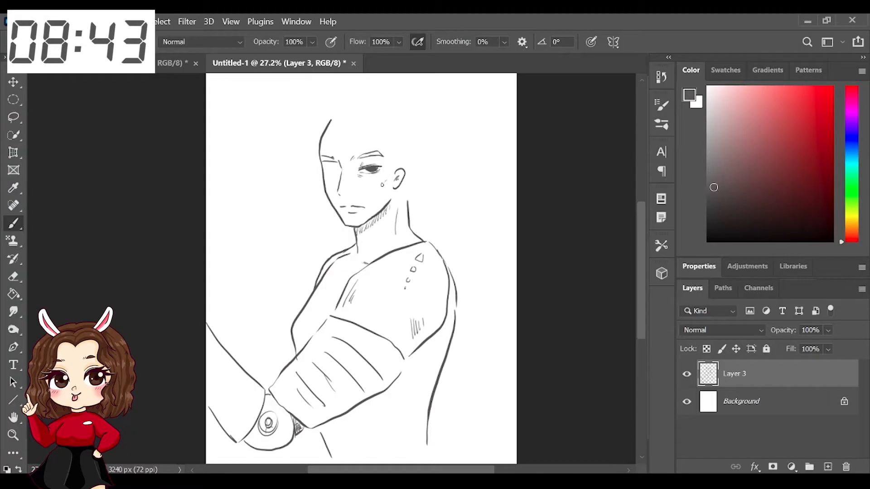
# Step: Add more line-art strokes to the figure on Layer 3
pyautogui.click(384, 182)
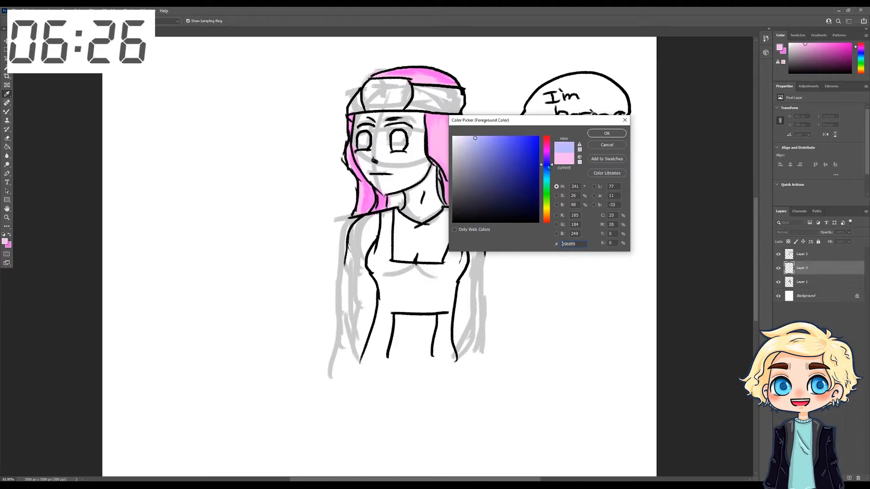
# Step: Pick a pale lavender-blue as the next painting colour after the pink hair
pyautogui.click(606, 132)
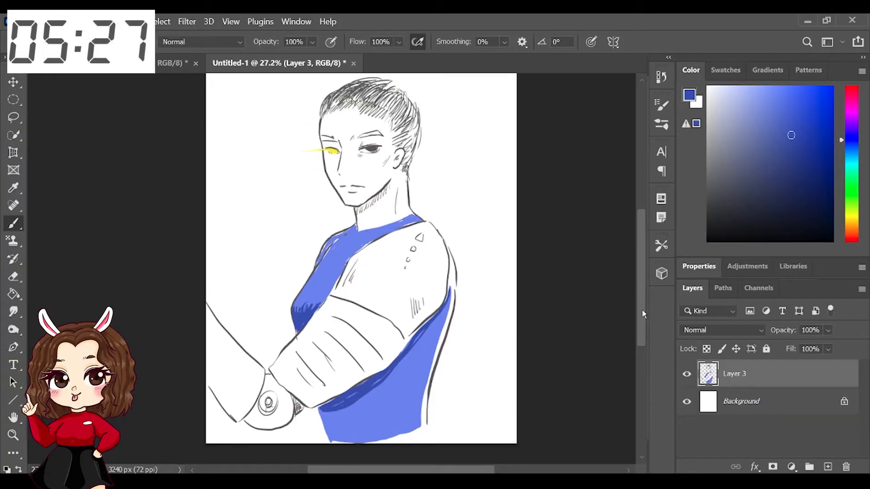
# Step: Erase the rough hand, redraw Cable's clenched fist with a wrist band, then deselect
pyautogui.click(13, 82)
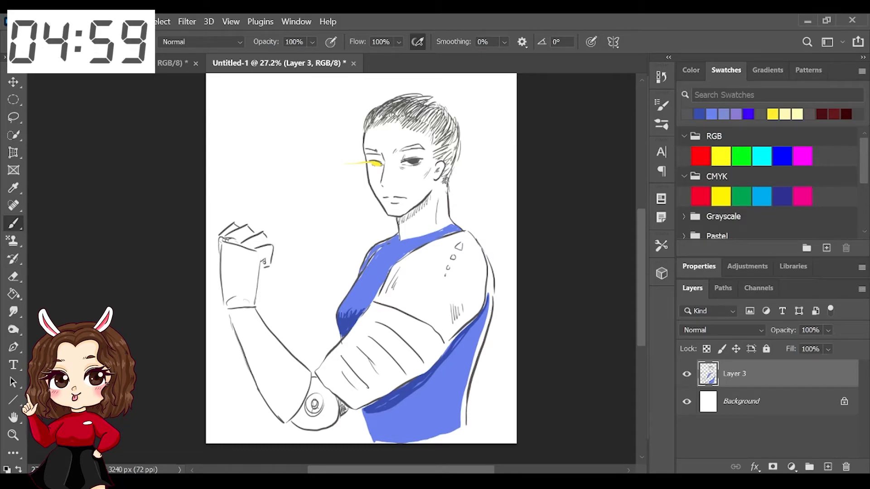
pyautogui.click(265, 261)
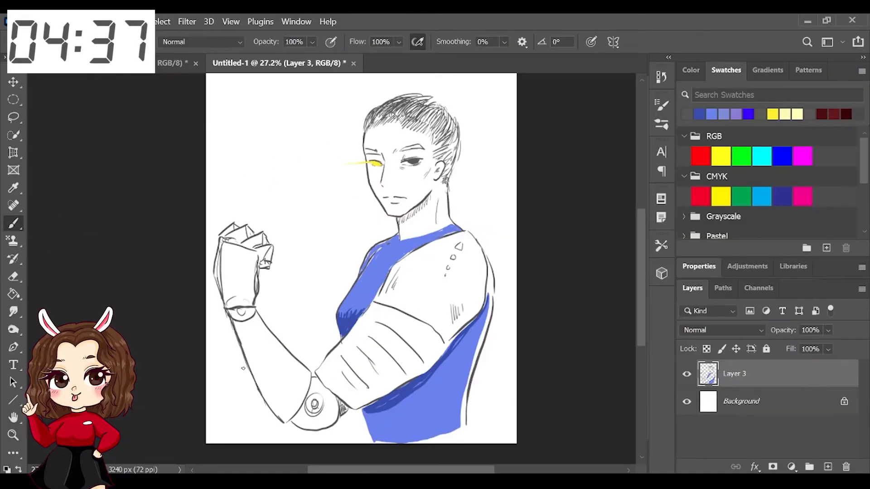
pyautogui.click(14, 276)
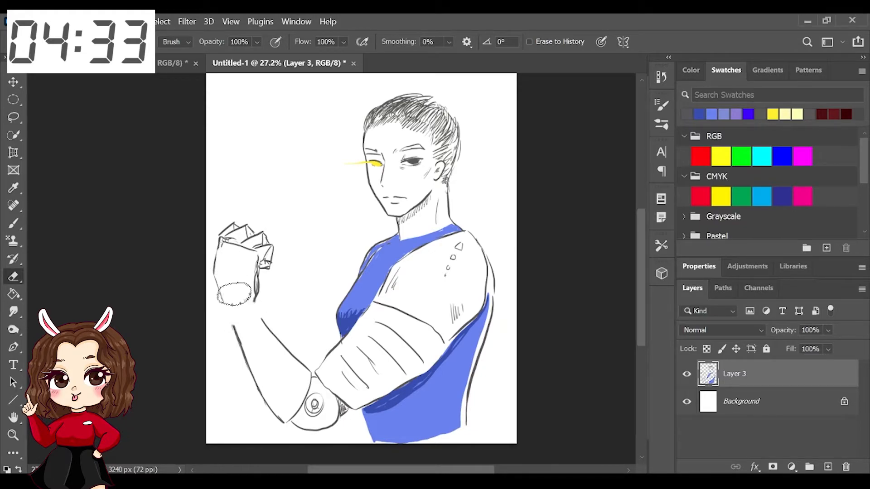
pyautogui.click(13, 224)
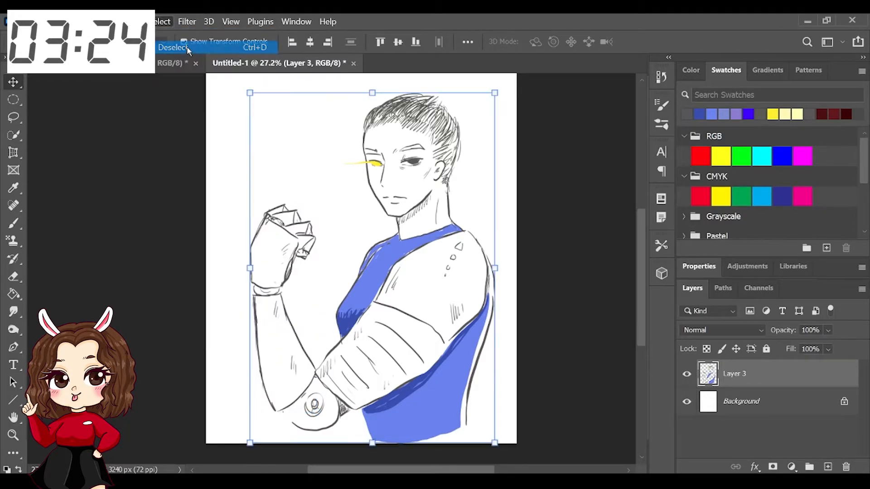
pyautogui.click(174, 48)
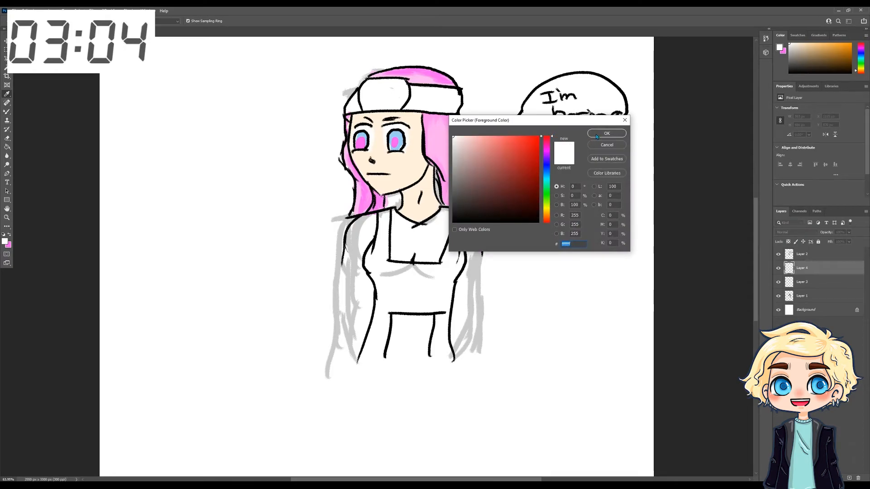
# Step: Set white as the painting colour in the Color Picker
pyautogui.click(607, 134)
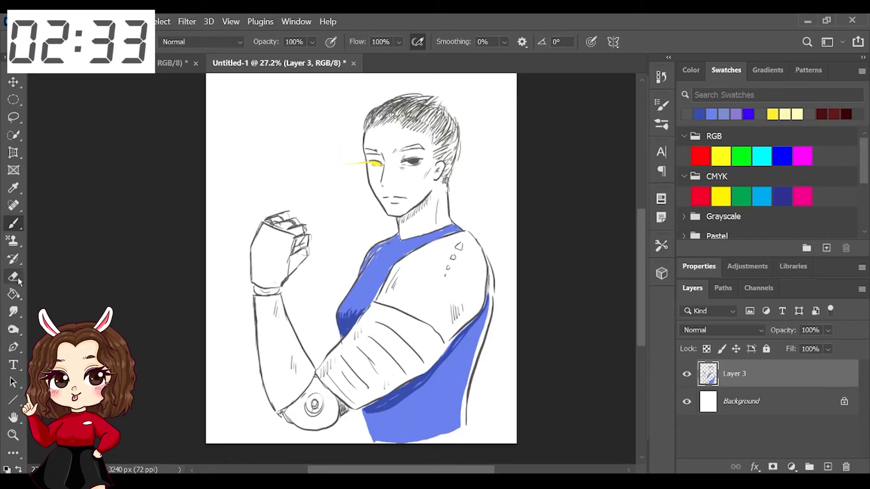
# Step: Erase stray forearm lines so Cable's fist joins the forearm cleanly
pyautogui.click(14, 277)
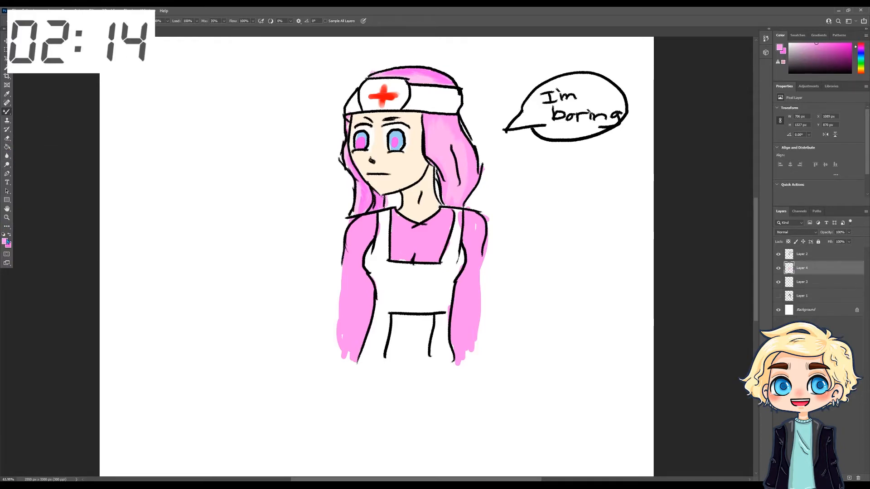
# Step: Set a light pink as the foreground painting colour via the Color Picker
pyautogui.click(6, 238)
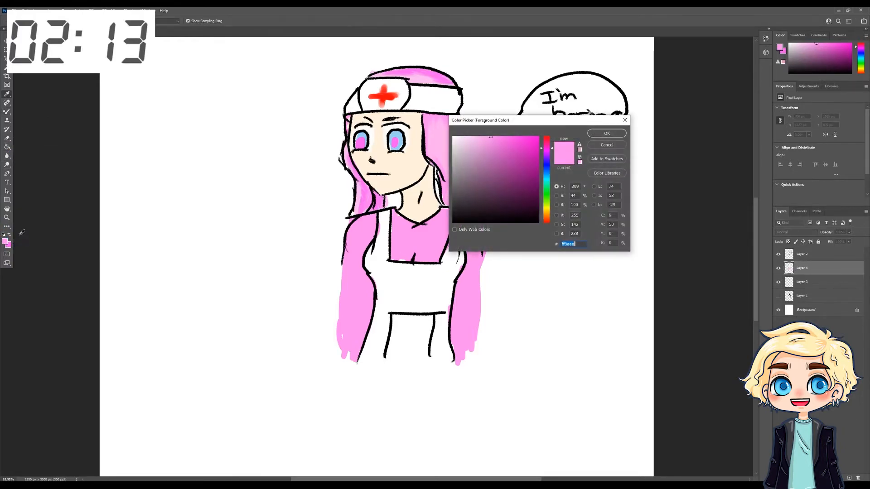
pyautogui.click(488, 131)
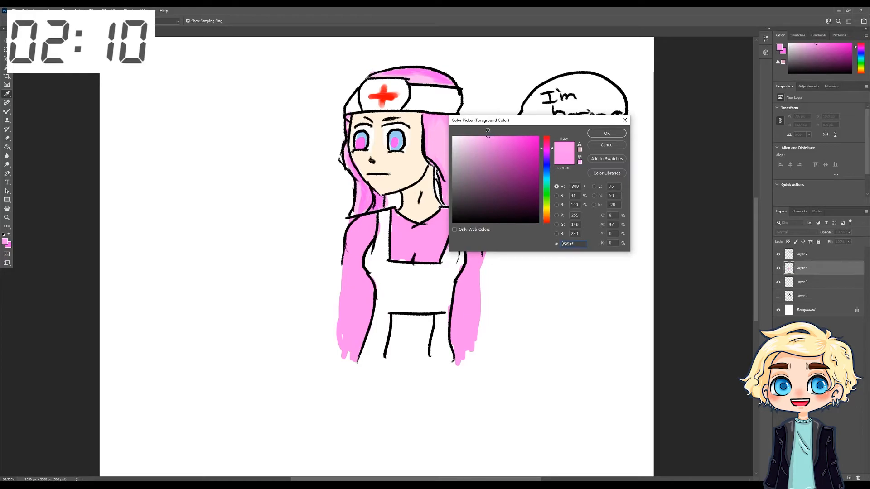
pyautogui.click(606, 133)
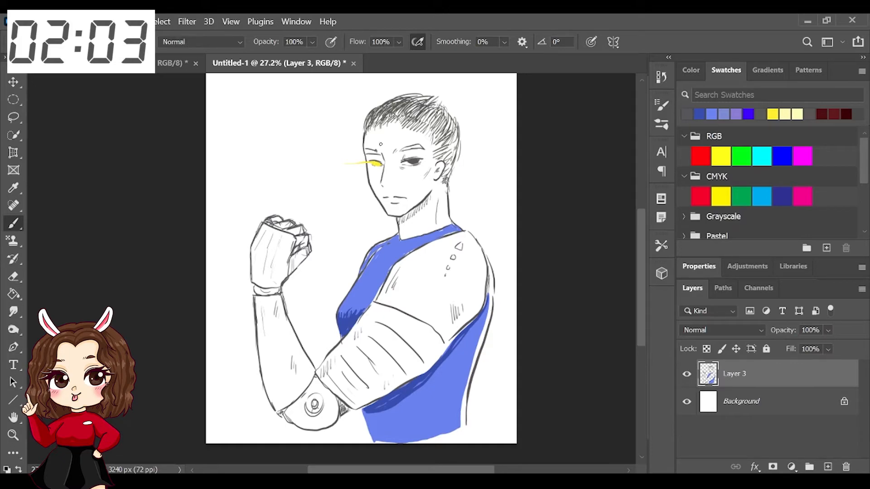
# Step: Touch up Cable's face, adding then erasing the small marks on his forehead
pyautogui.click(691, 70)
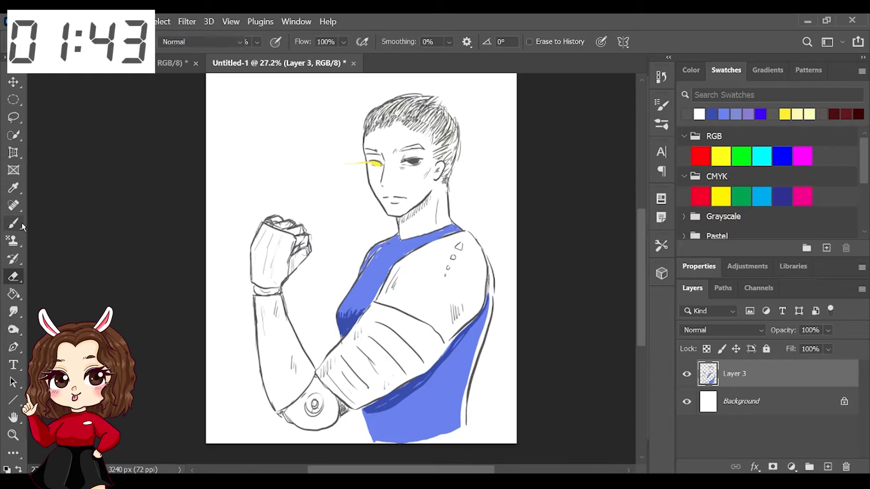
pyautogui.click(14, 222)
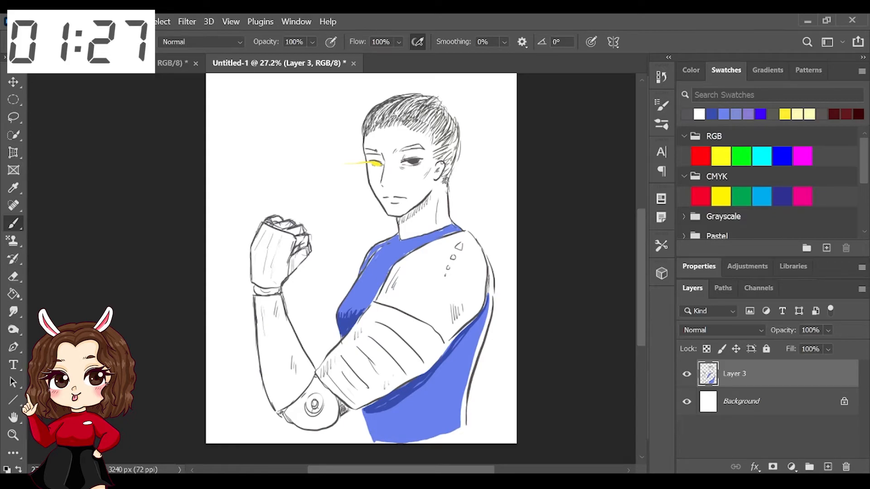
pyautogui.click(13, 276)
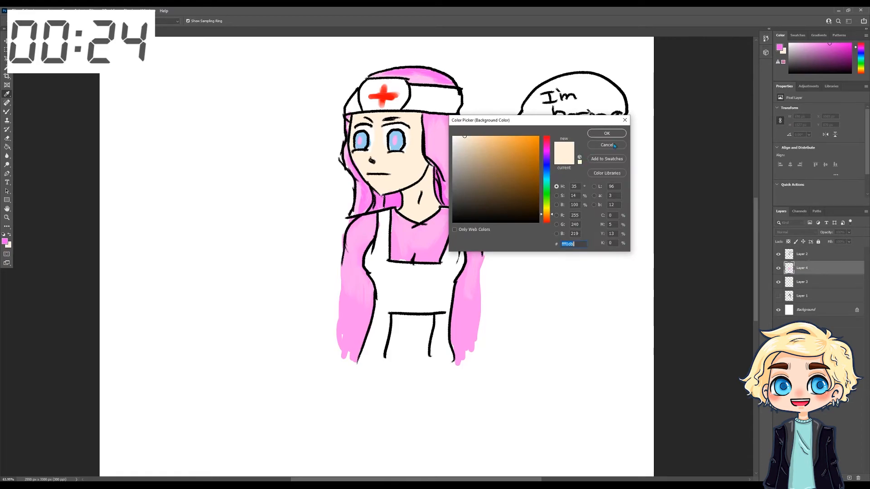
# Step: Cancel the background colour change and set a bright pink foreground colour
pyautogui.click(606, 145)
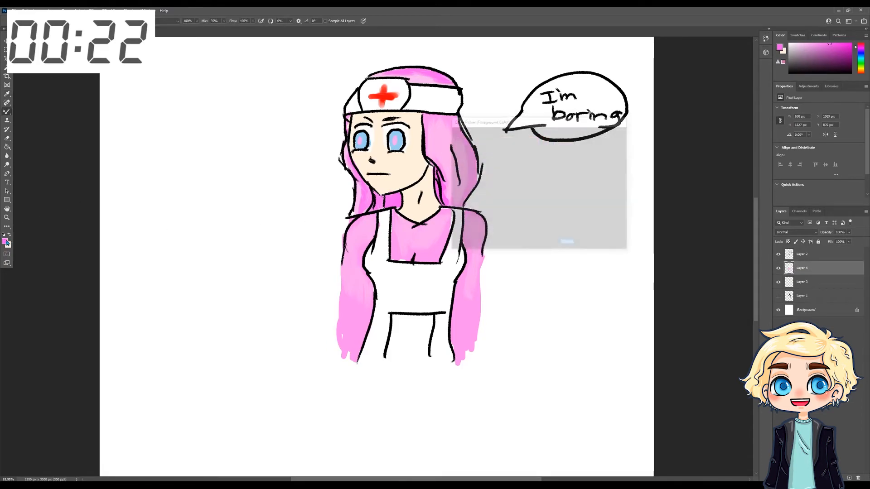
pyautogui.click(6, 242)
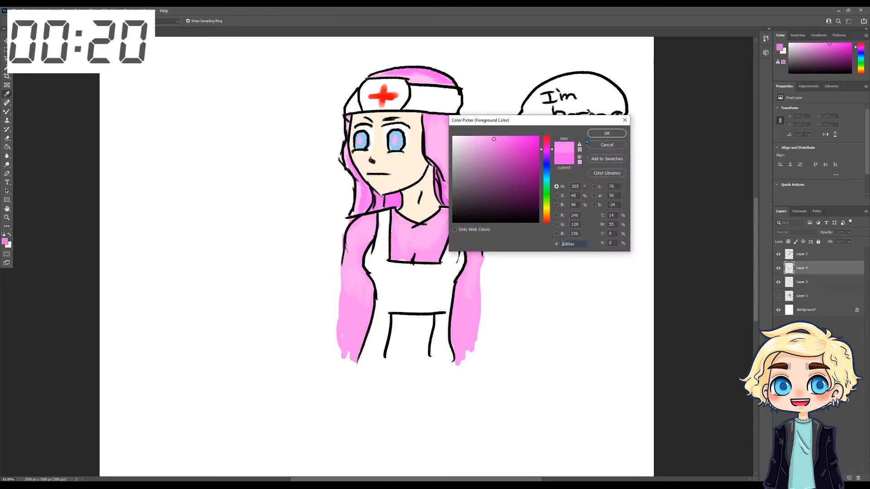
pyautogui.click(606, 133)
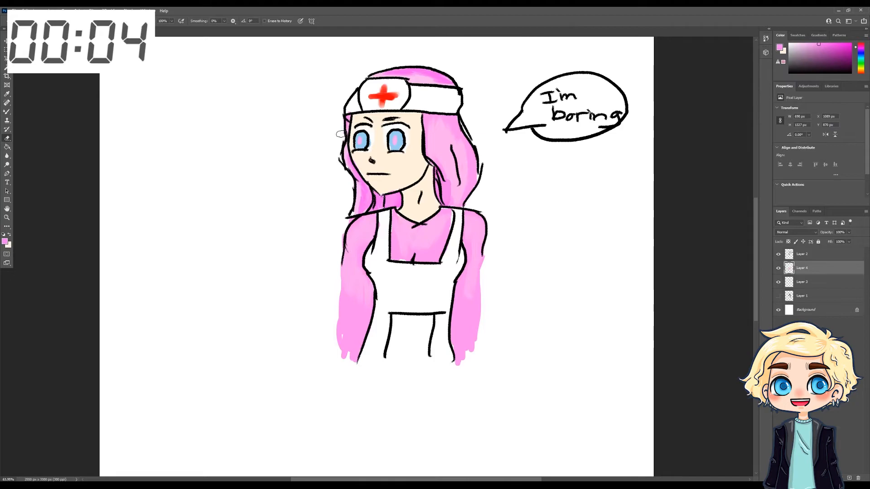
pyautogui.moveTo(546, 193)
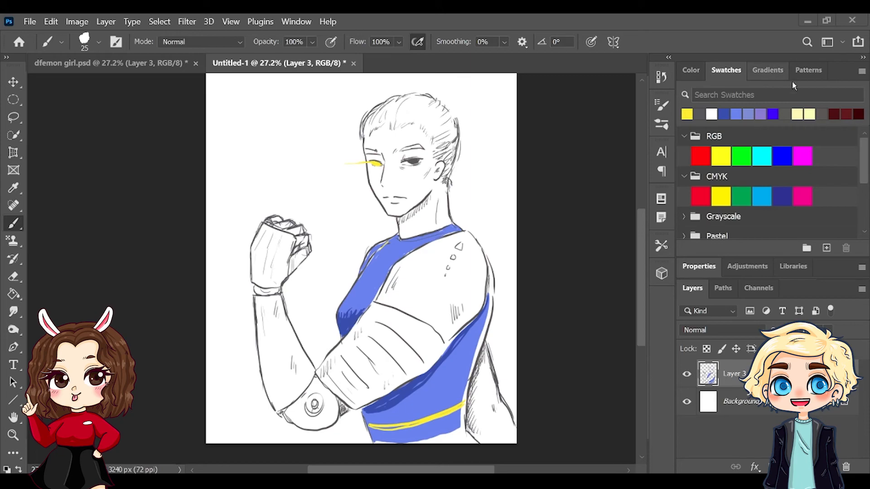
# Step: Choose a bright red from the Color panel as the painting colour
pyautogui.click(690, 69)
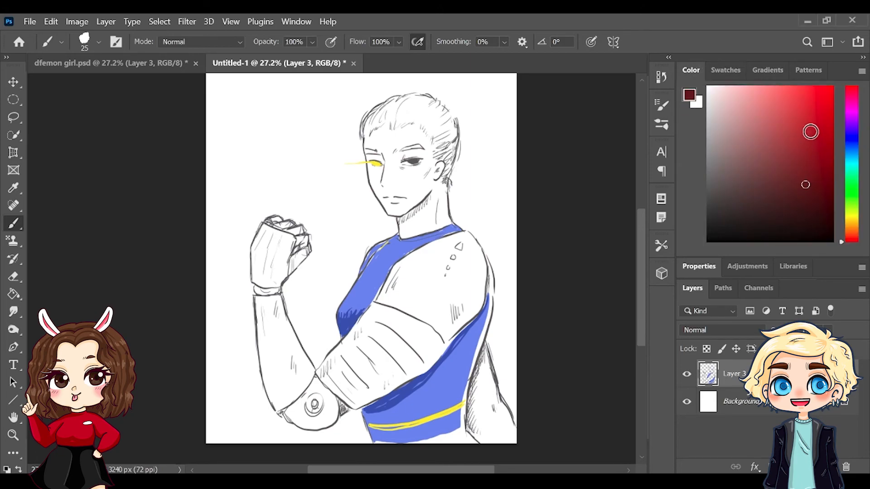
pyautogui.click(803, 105)
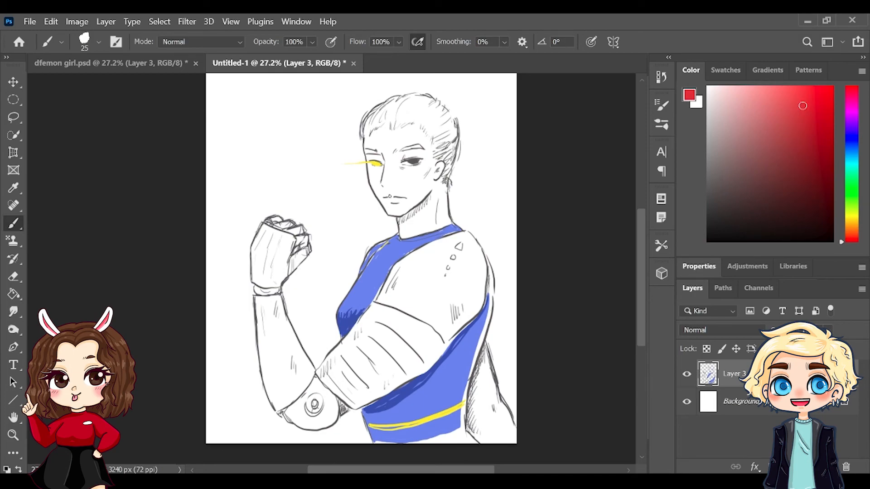